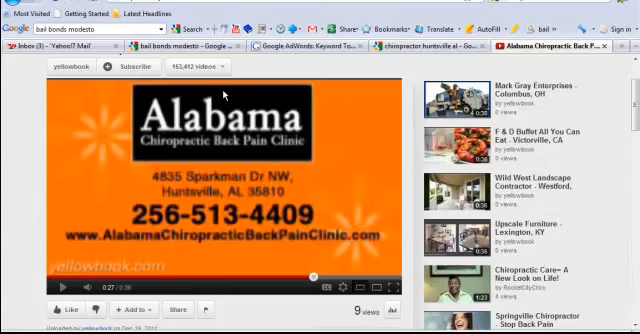
{"action": "mouse_move", "coordinate": [216, 216]}
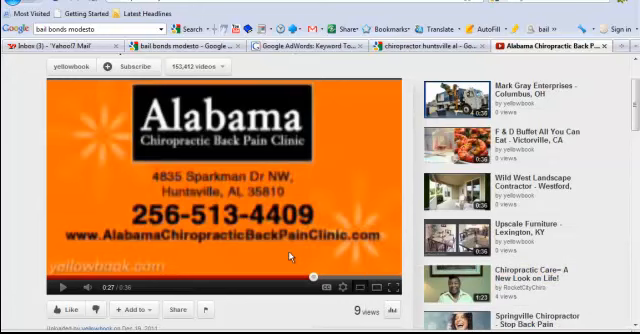
{"action": "mouse_move", "coordinate": [304, 64]}
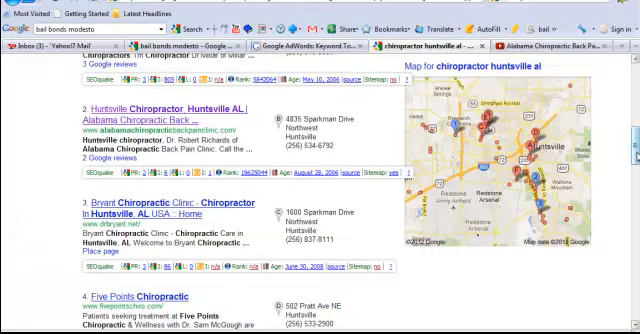
Scroll the chiropractor huntsville al results to the Alabama Chiropractic Back Pain Clinic listing.
{"action": "scroll", "scroll_direction": "up", "scroll_amount": 3}
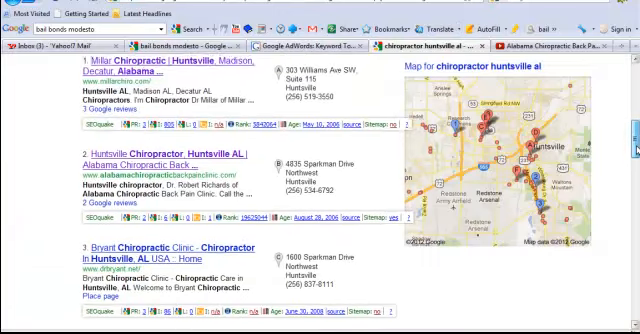
{"action": "scroll", "scroll_direction": "up", "scroll_amount": 3}
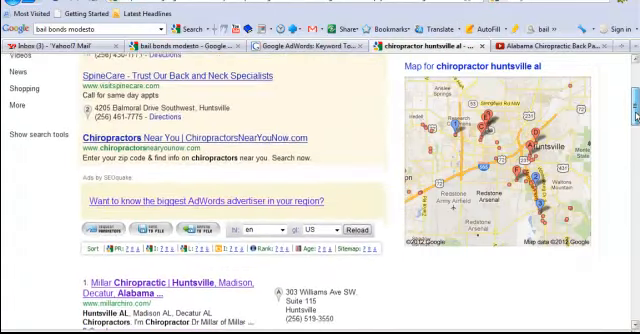
{"action": "scroll", "scroll_direction": "down", "scroll_amount": 3}
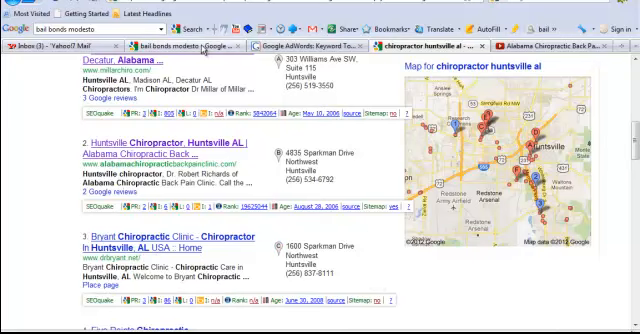
Switch to the bail bonds modesto results with the YouTube video listing ranked first.
{"action": "left_click", "coordinate": [180, 42]}
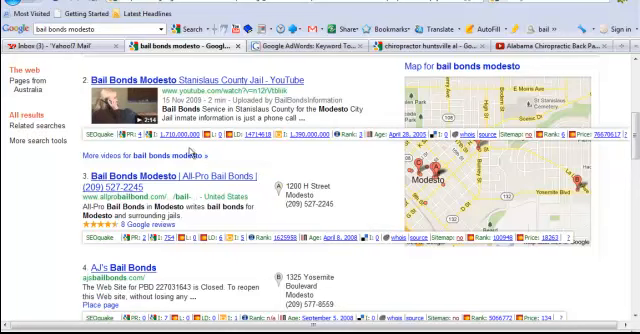
{"action": "mouse_move", "coordinate": [252, 156]}
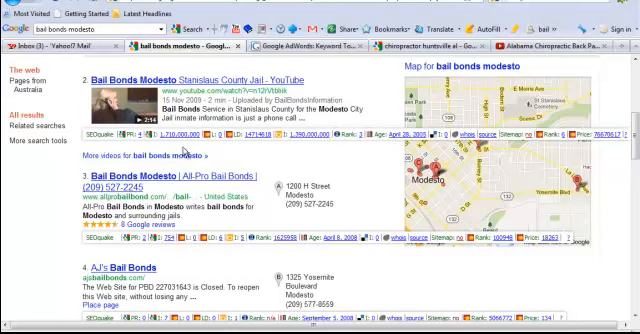
{"action": "mouse_move", "coordinate": [250, 160]}
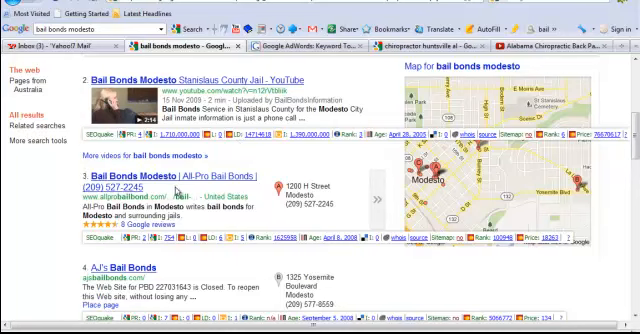
{"action": "mouse_move", "coordinate": [228, 152]}
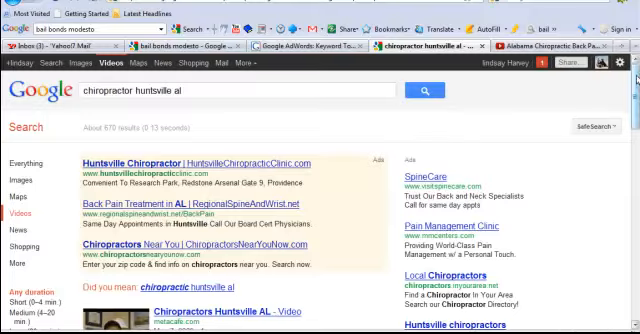
Scroll down the Huntsville chiropractor YouTube video results.
{"action": "scroll", "scroll_direction": "down", "scroll_amount": 3}
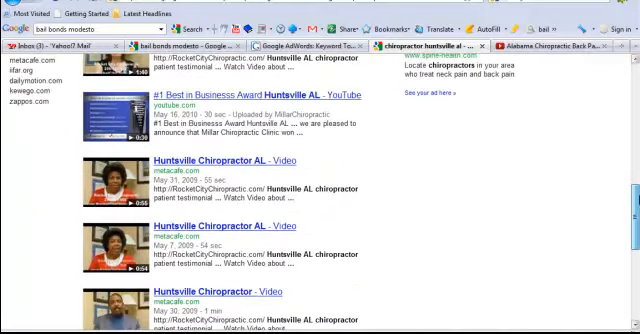
{"action": "scroll", "scroll_direction": "down", "scroll_amount": 3}
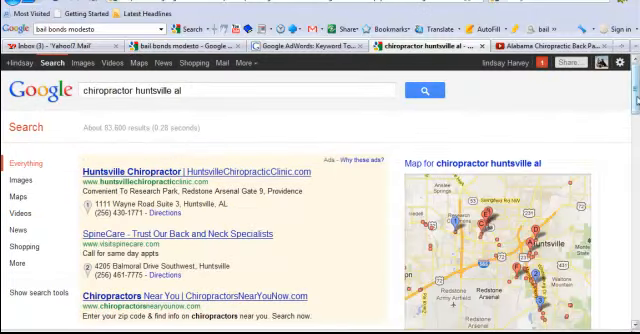
Scroll down through more local Huntsville chiropractor listings beside the map.
{"action": "scroll", "scroll_direction": "down", "scroll_amount": 3}
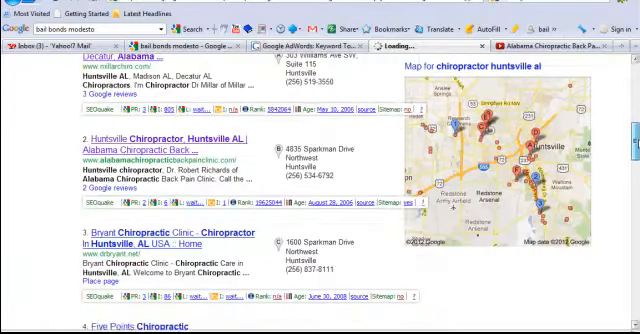
{"action": "scroll", "scroll_direction": "down", "scroll_amount": 3}
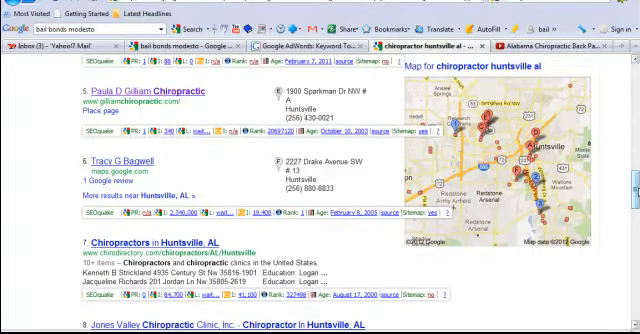